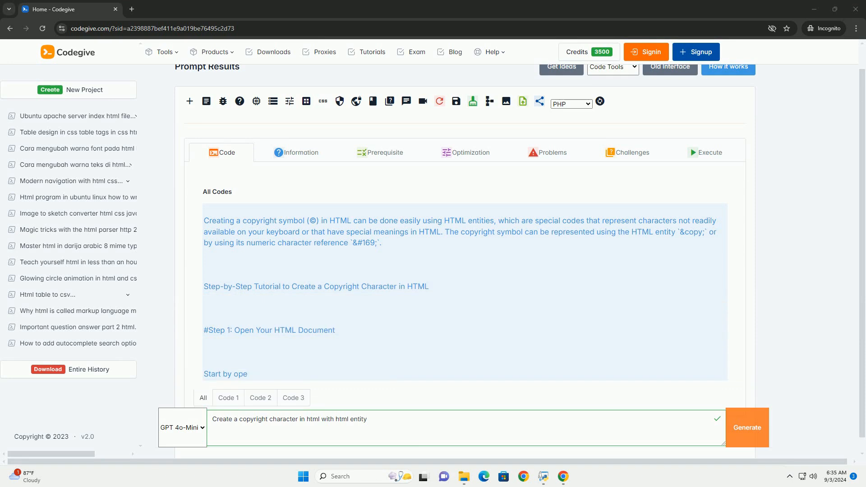
scroll(down, 3)
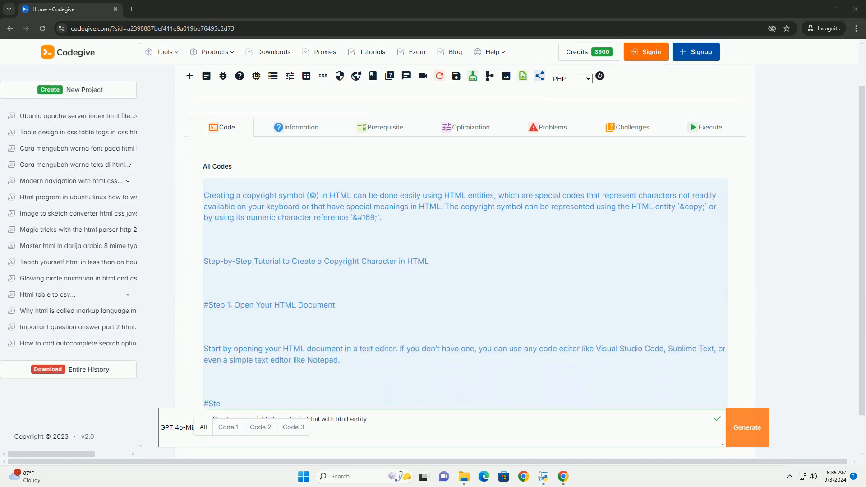
scroll(down, 3)
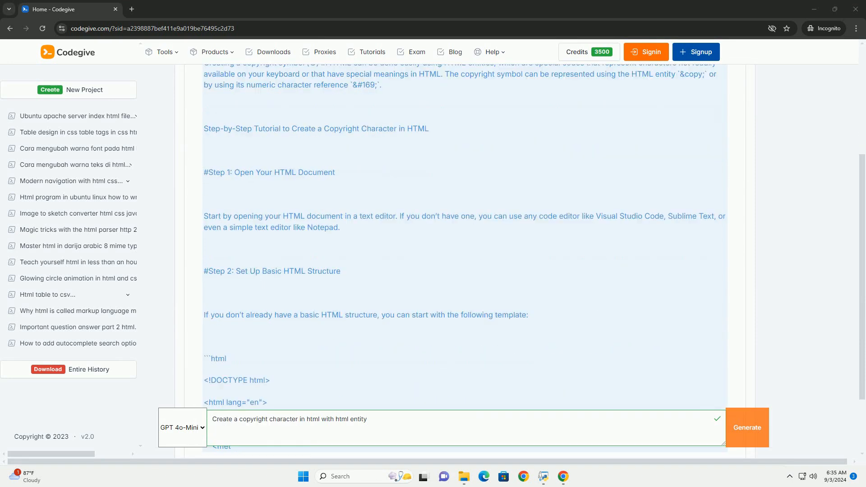
scroll(down, 3)
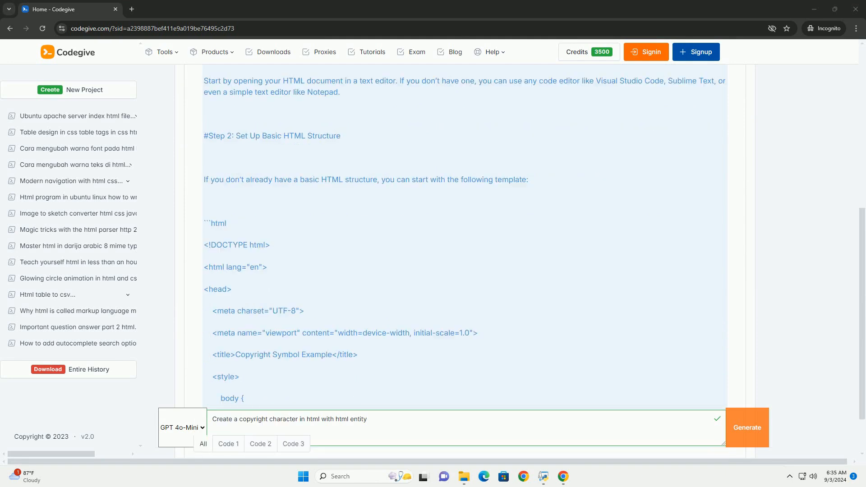
scroll(down, 3)
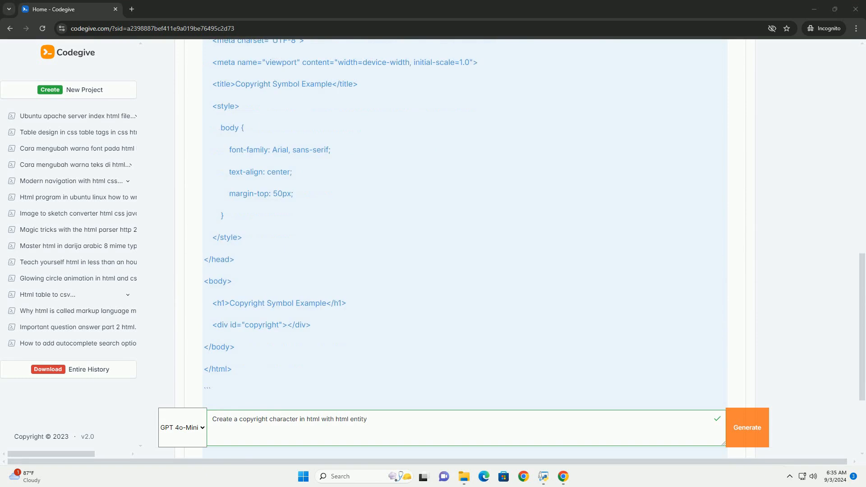
scroll(down, 3)
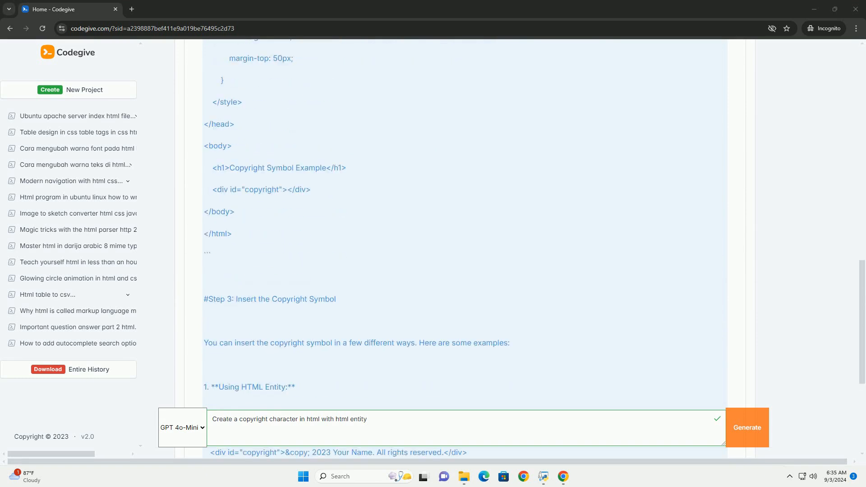
scroll(down, 3)
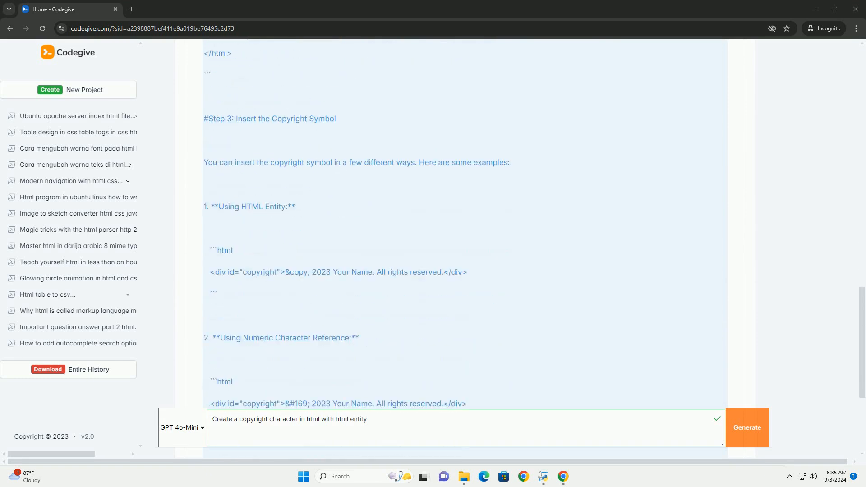
scroll(down, 3)
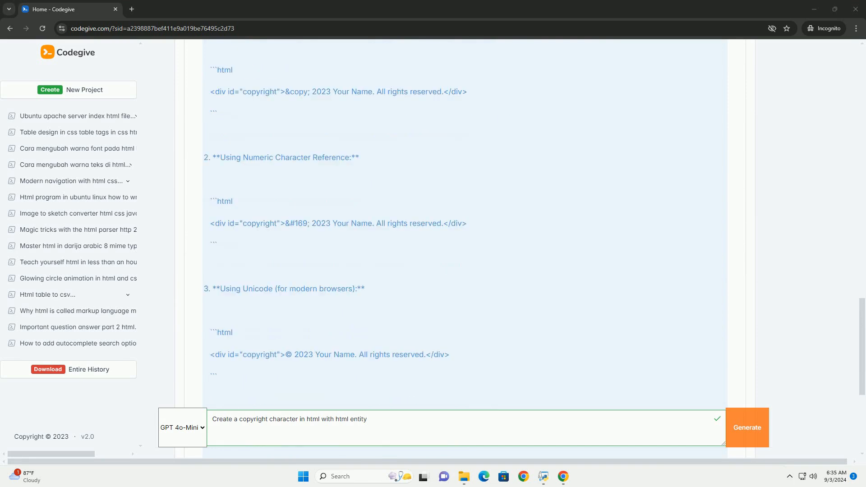
scroll(down, 3)
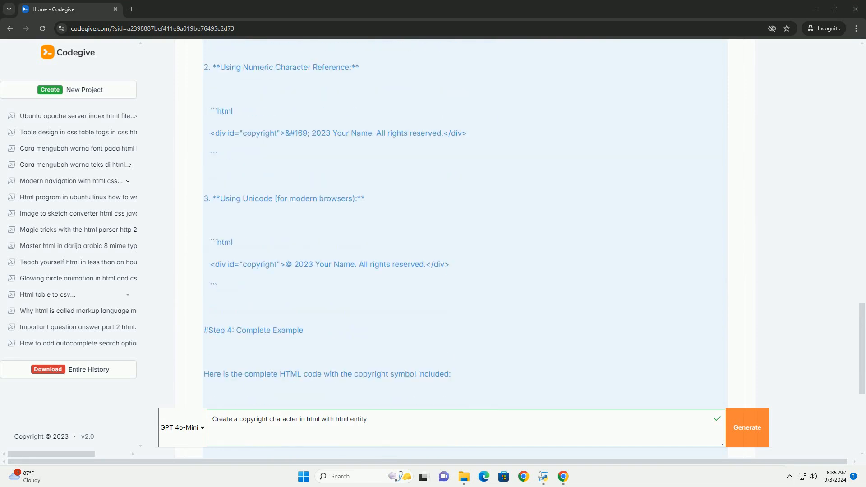
scroll(down, 3)
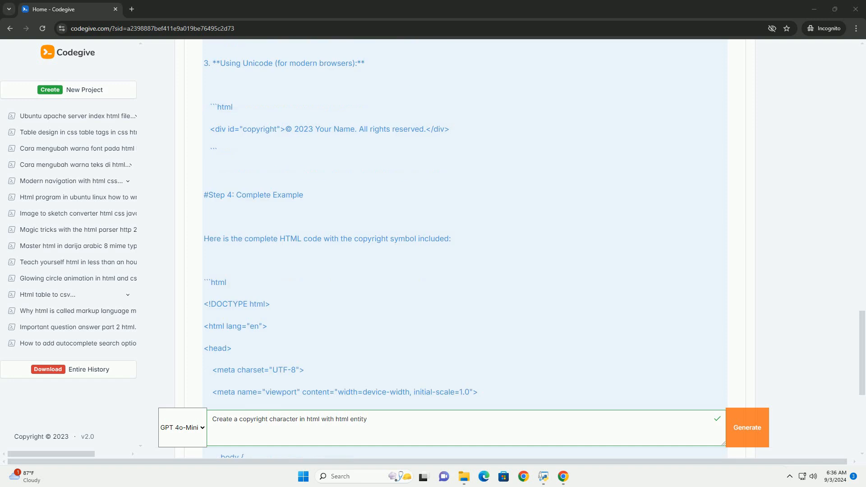
scroll(down, 3)
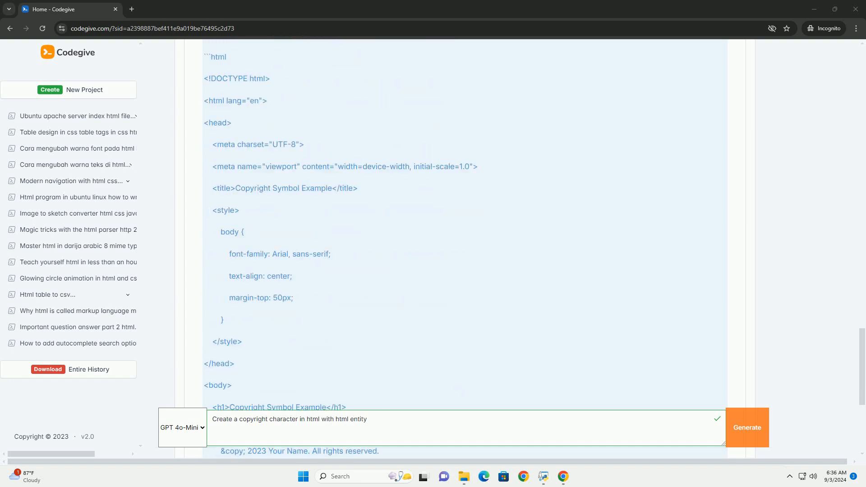
scroll(down, 3)
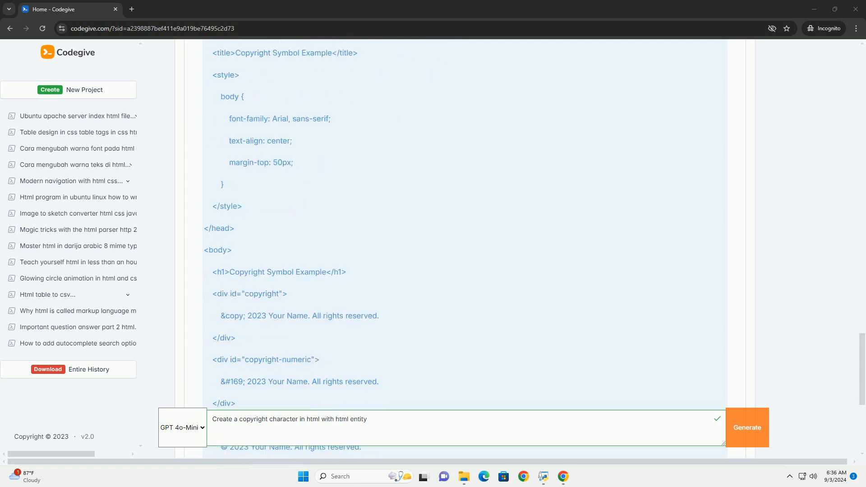
scroll(down, 3)
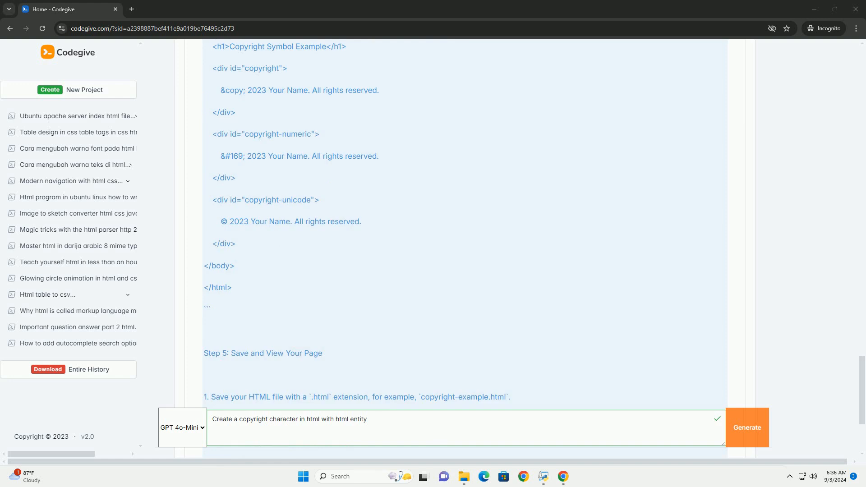
scroll(down, 3)
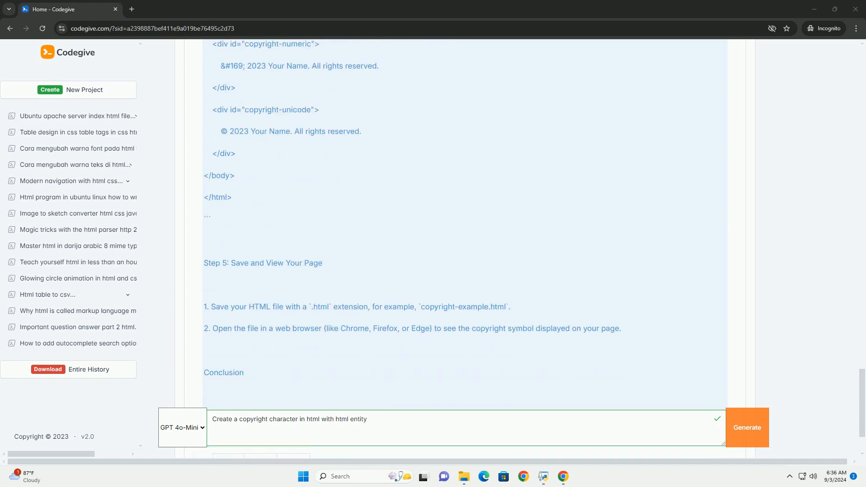